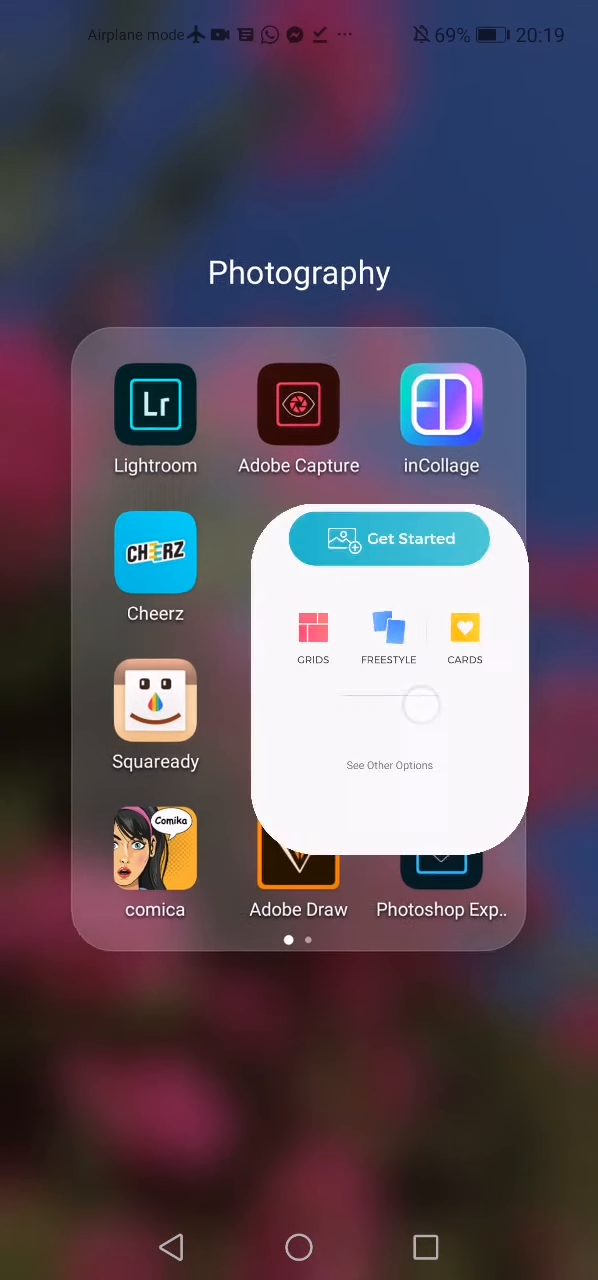
Create a freestyle collage using the gallery portrait of the man in a white mask.
{"action": "left_click", "coordinate": [390, 538]}
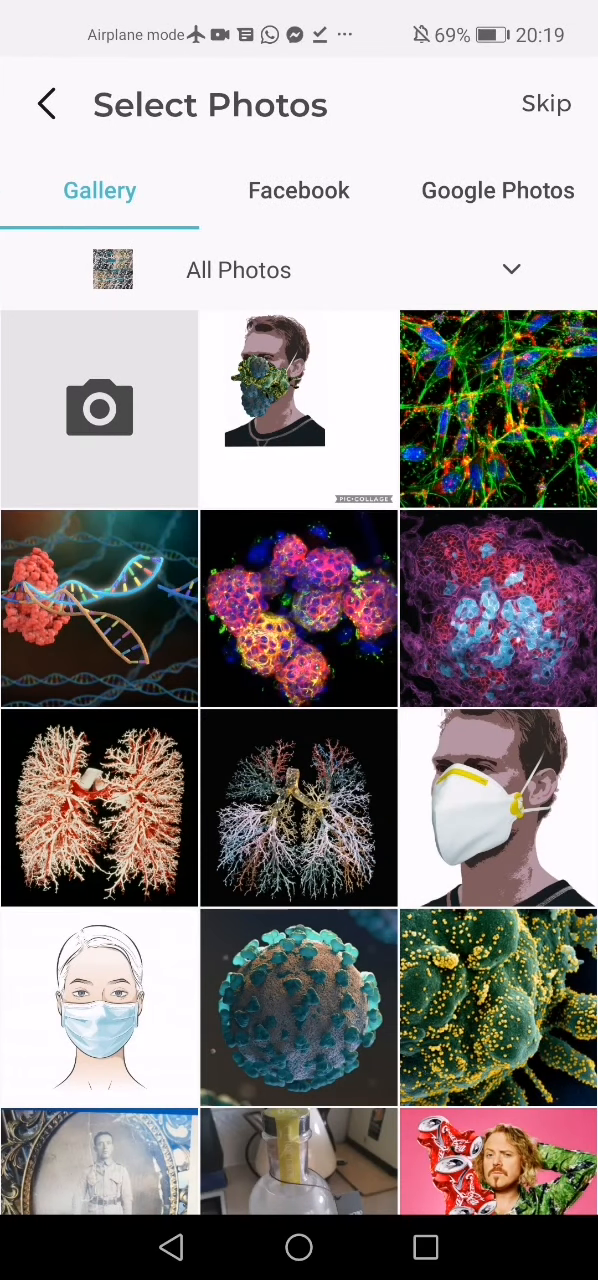
{"action": "left_click", "coordinate": [498, 808]}
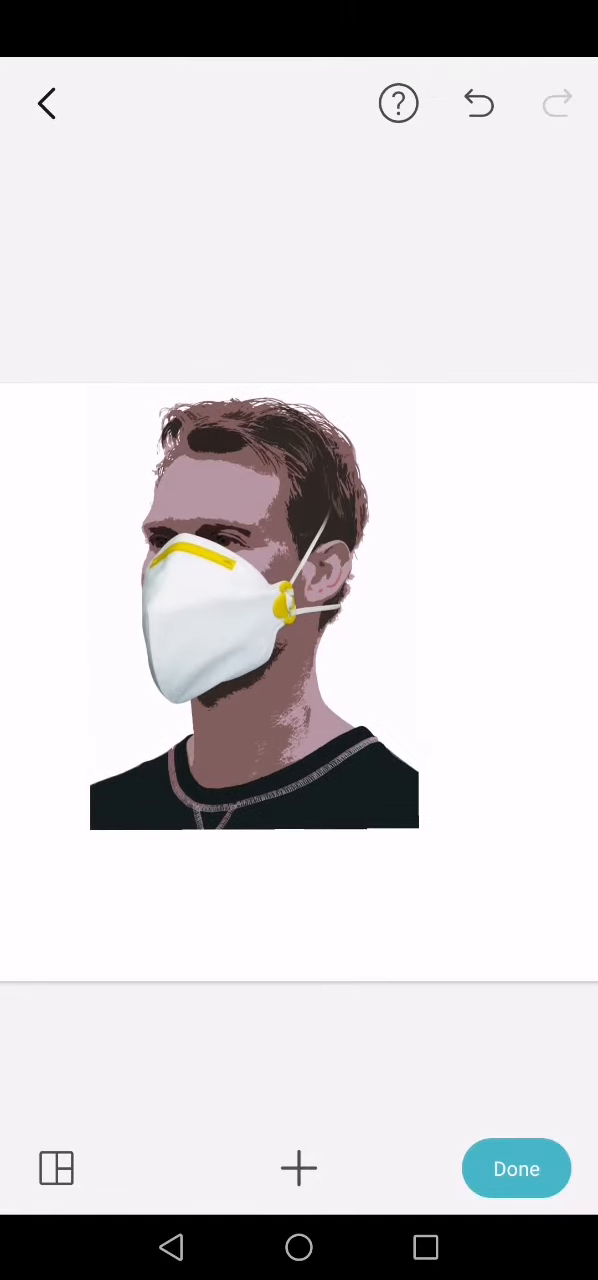
Add the teal coronavirus sphere photo onto the masked man's portrait.
{"action": "left_click", "coordinate": [298, 1168]}
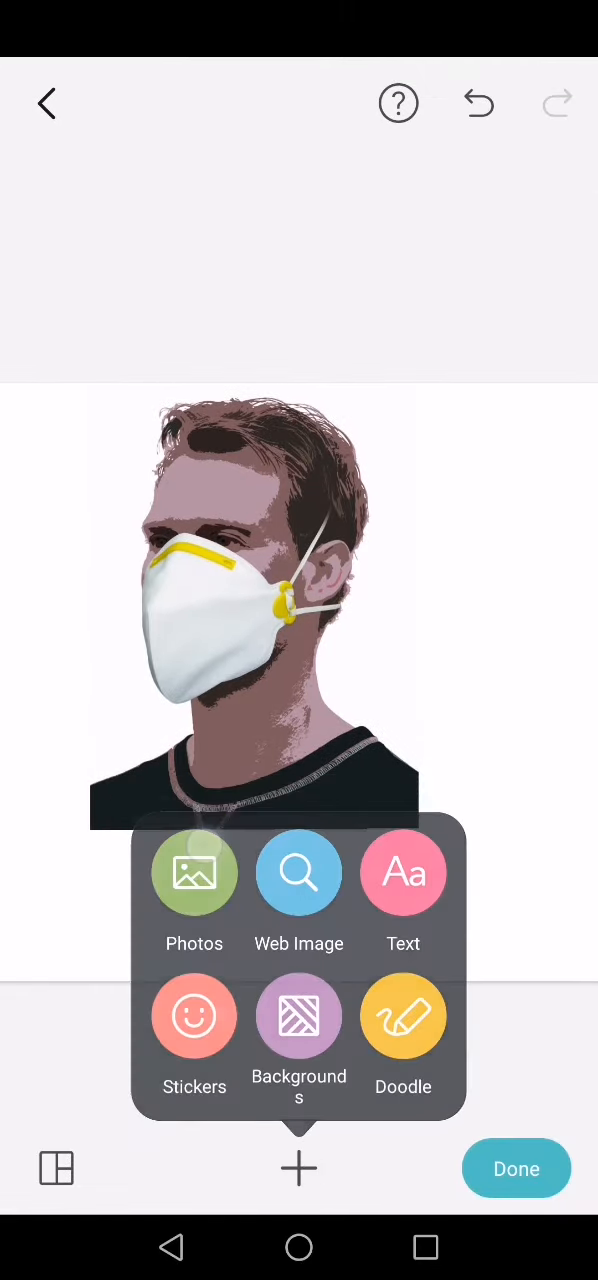
{"action": "left_click", "coordinate": [194, 872]}
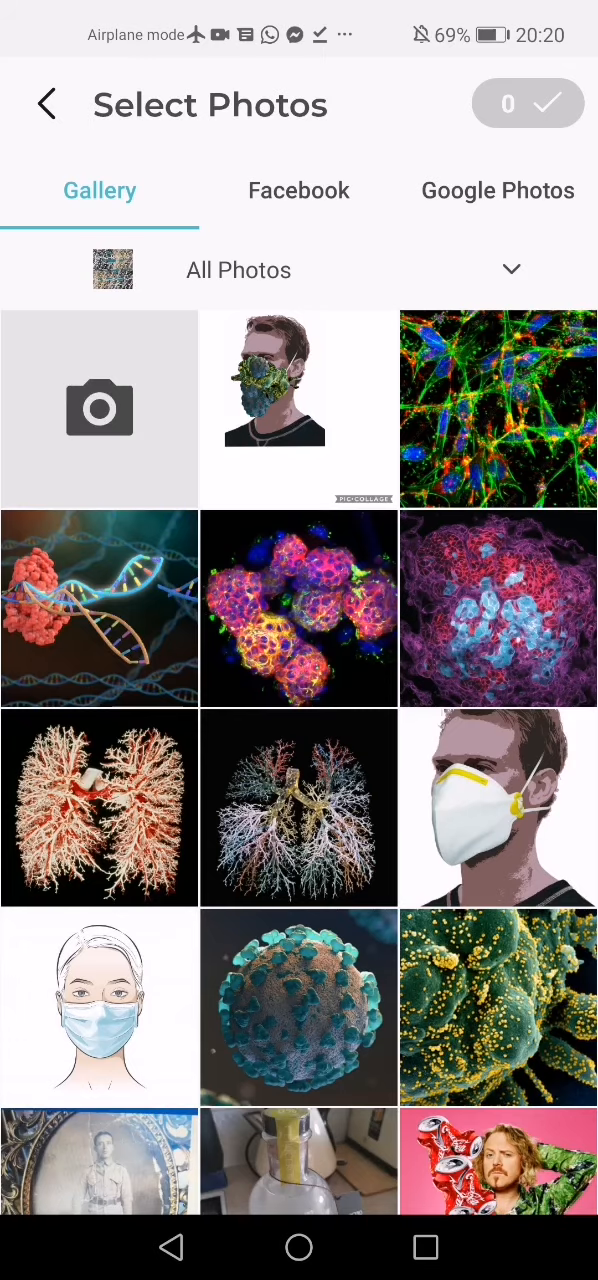
{"action": "left_click", "coordinate": [298, 1008]}
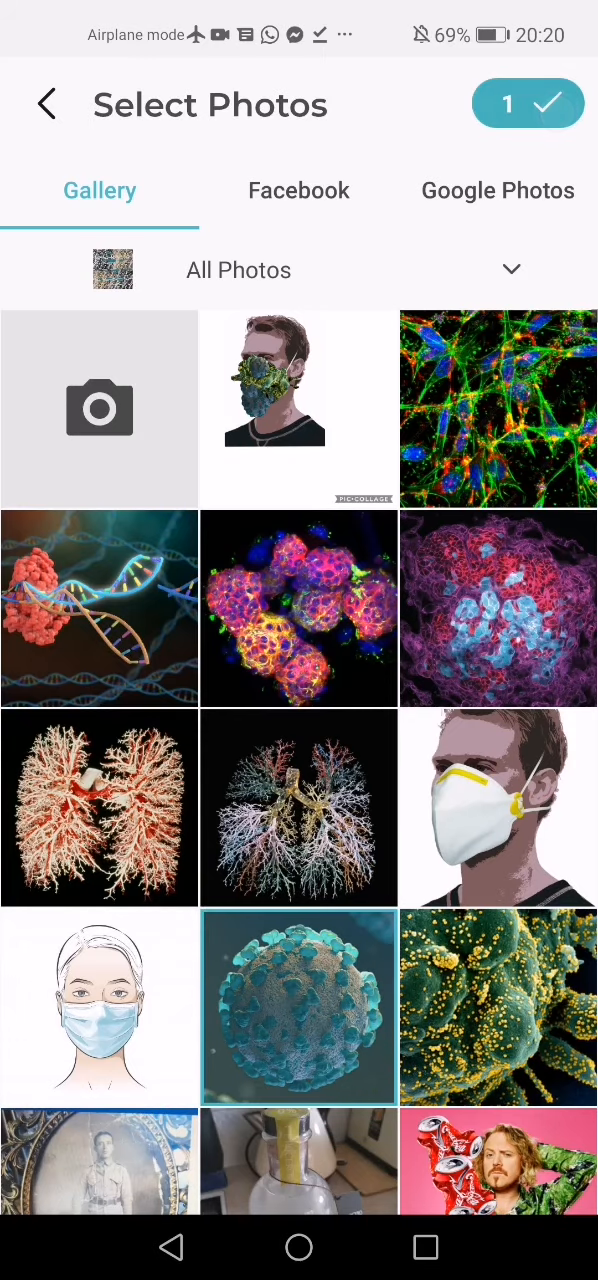
{"action": "left_click", "coordinate": [527, 103]}
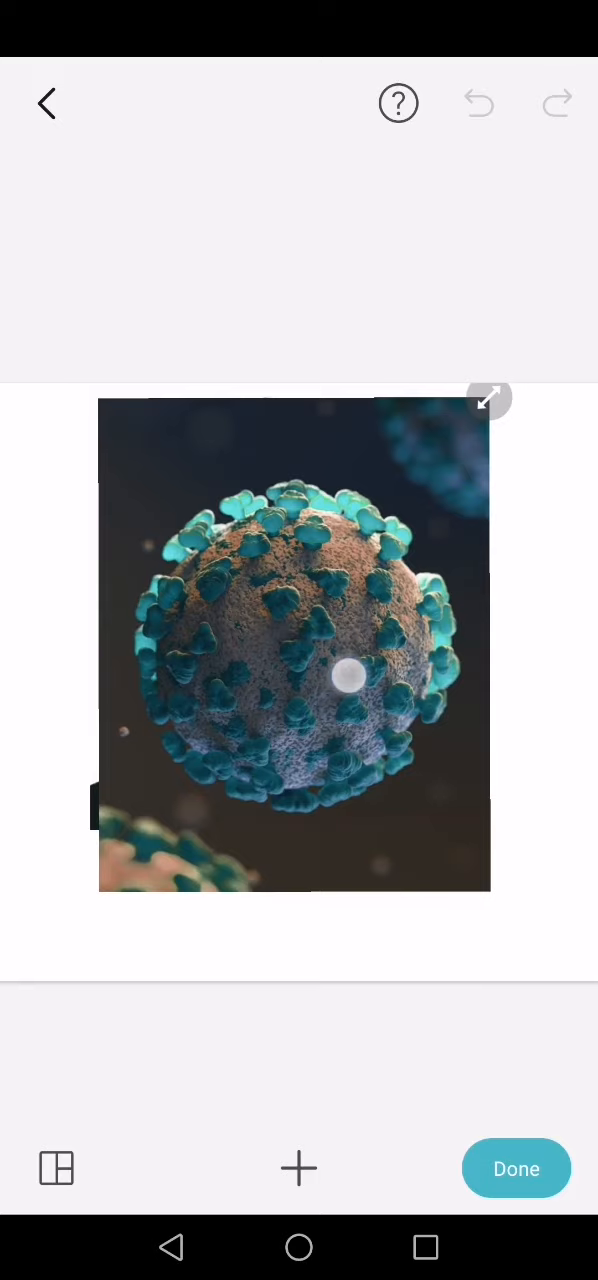
Cut the virus sphere out of its dark background with the Scissors tool.
{"action": "left_click", "coordinate": [348, 679]}
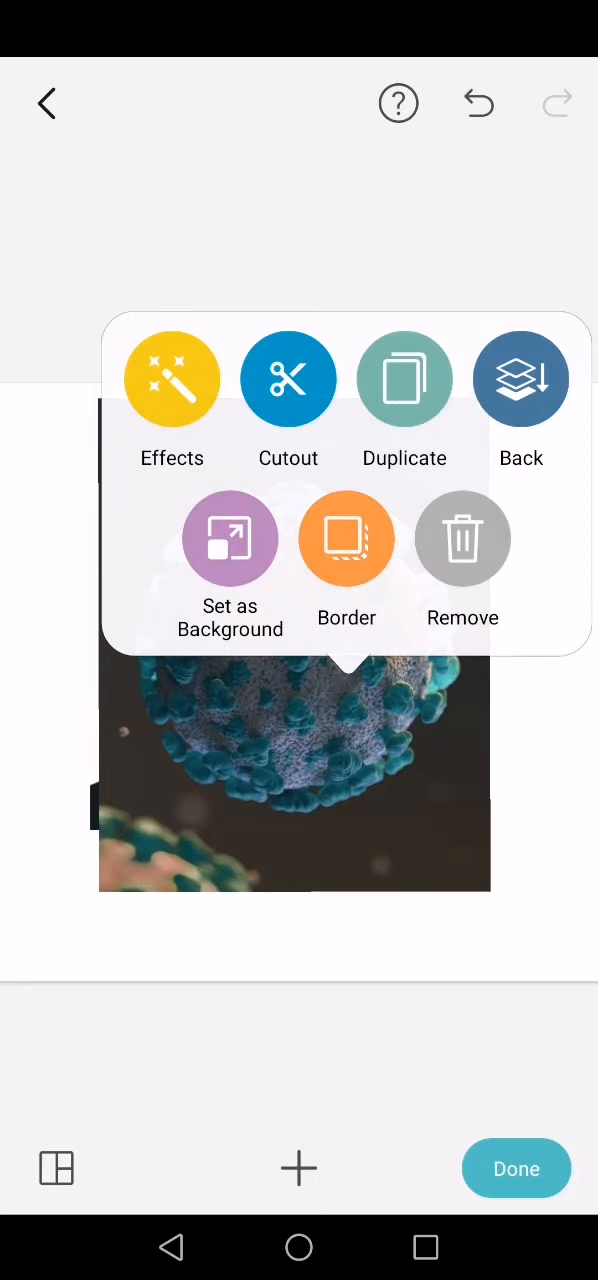
{"action": "left_click", "coordinate": [288, 378]}
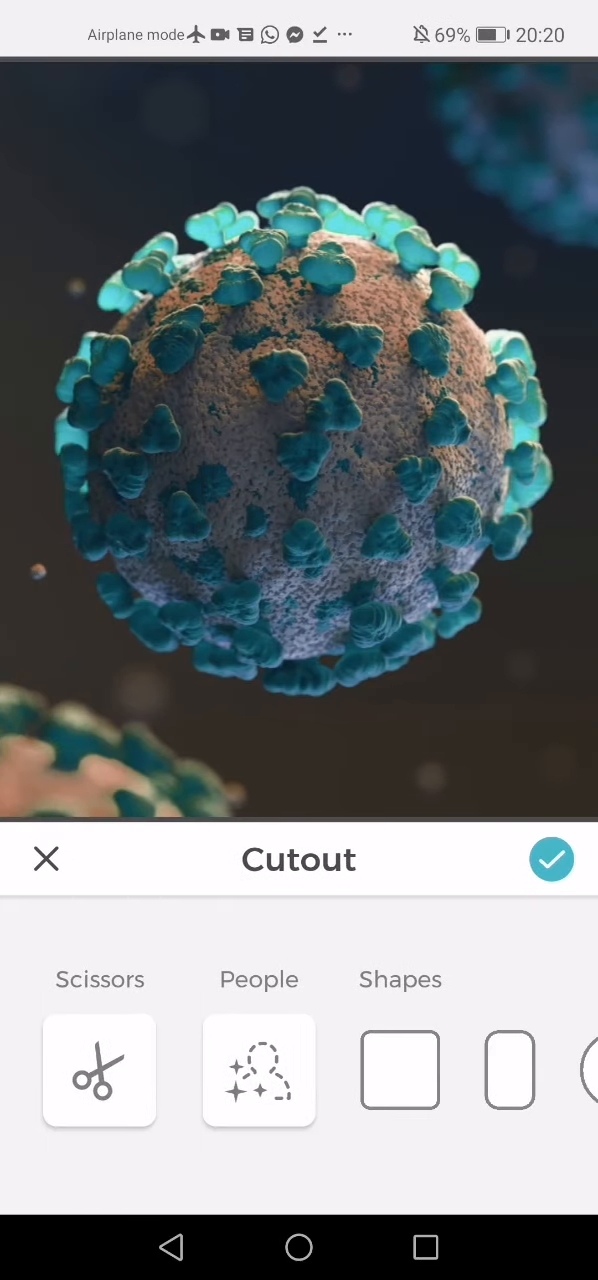
{"action": "left_click", "coordinate": [99, 1070]}
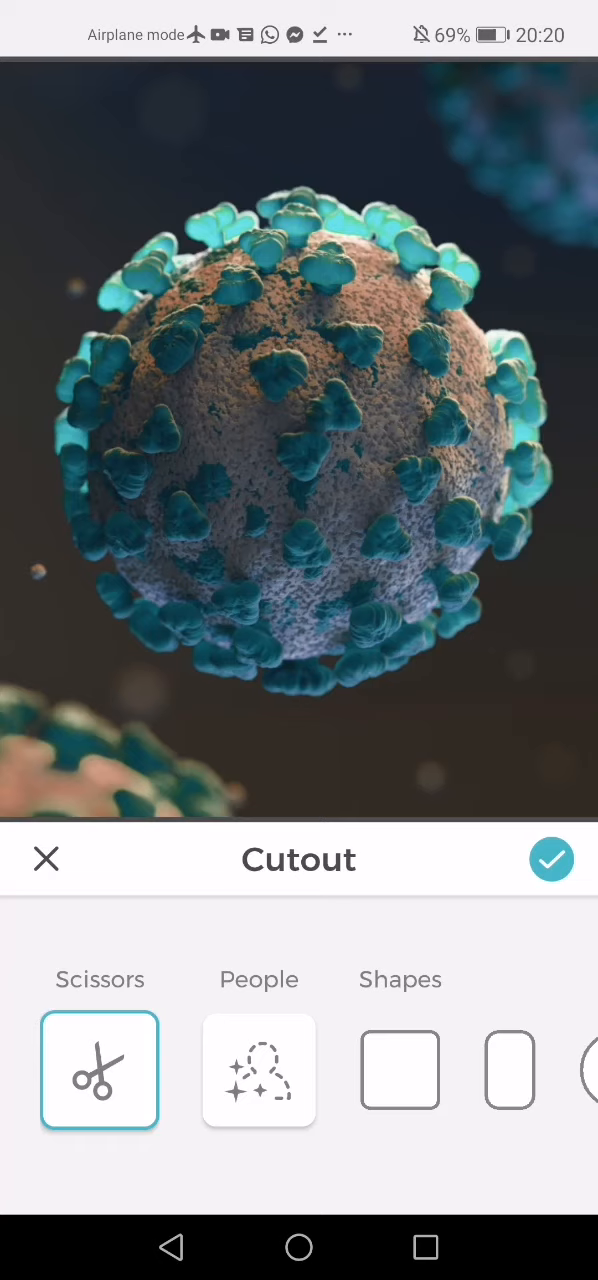
{"action": "left_click_drag", "start_coordinate": [218, 644], "coordinate": [120, 390]}
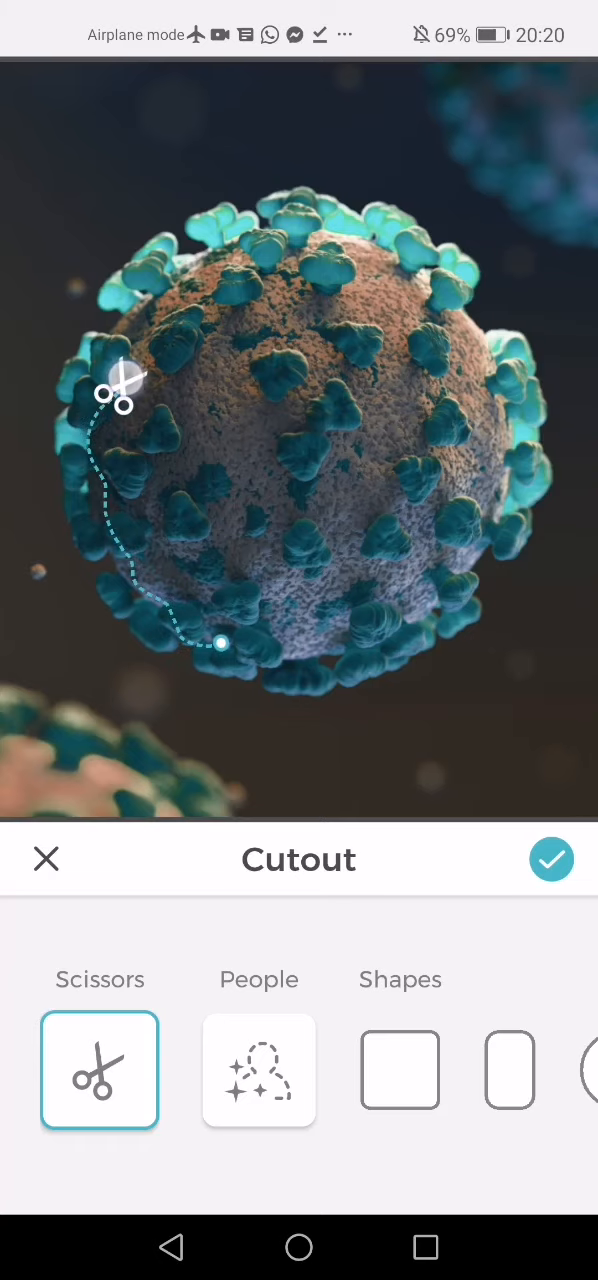
{"action": "left_click_drag", "start_coordinate": [118, 390], "coordinate": [470, 415]}
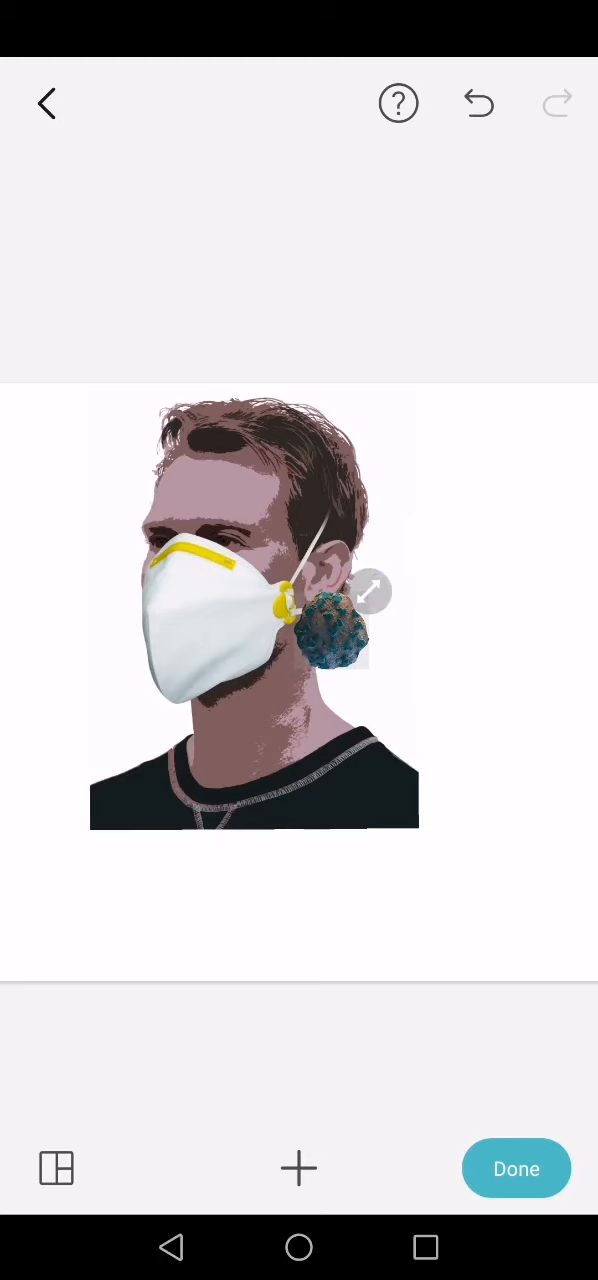
Move the virus cut-out over the man's nose and upper mask.
{"action": "left_click_drag", "start_coordinate": [345, 630], "coordinate": [190, 575]}
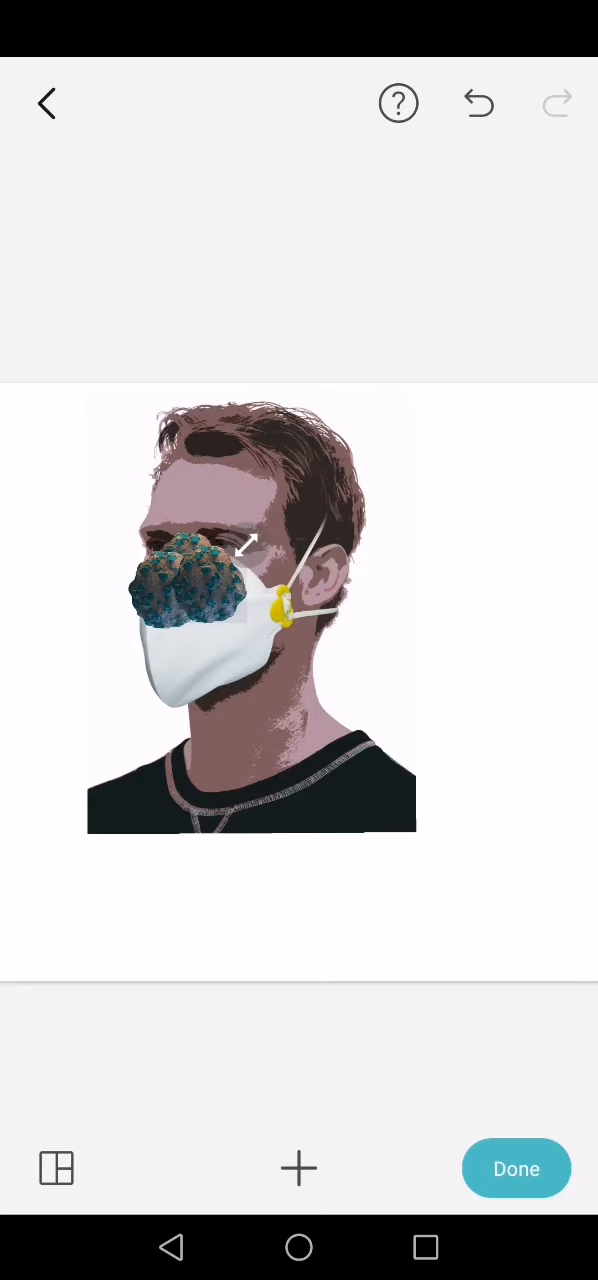
Add the green cell image with yellow particles to the collage.
{"action": "left_click", "coordinate": [298, 1168]}
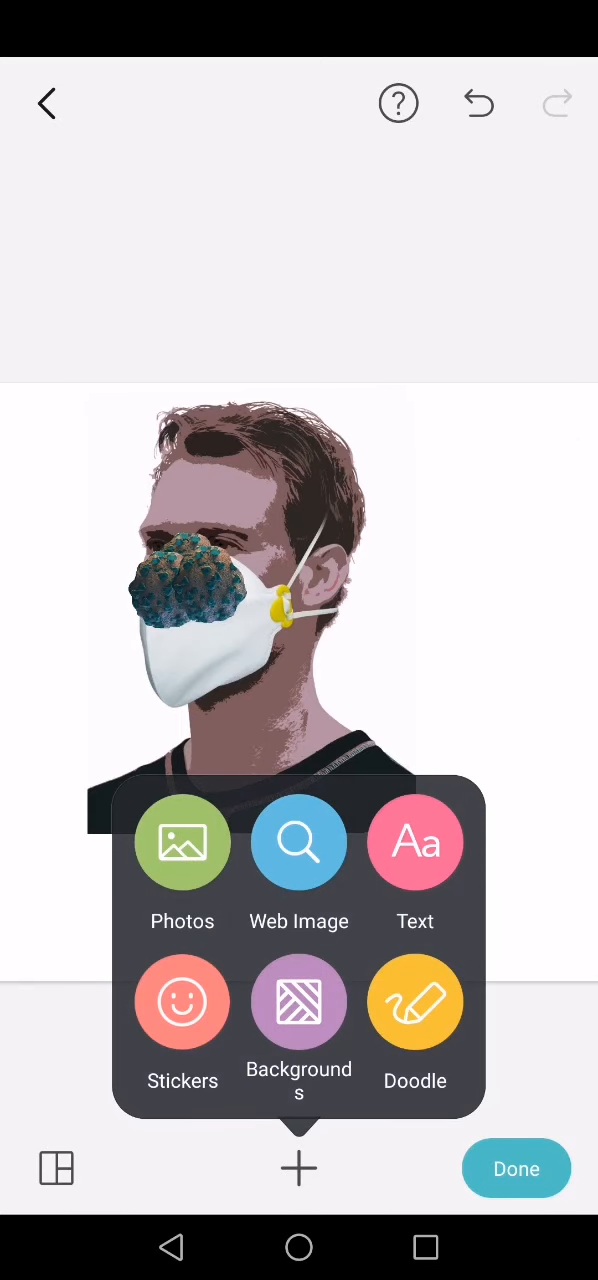
{"action": "left_click", "coordinate": [182, 843]}
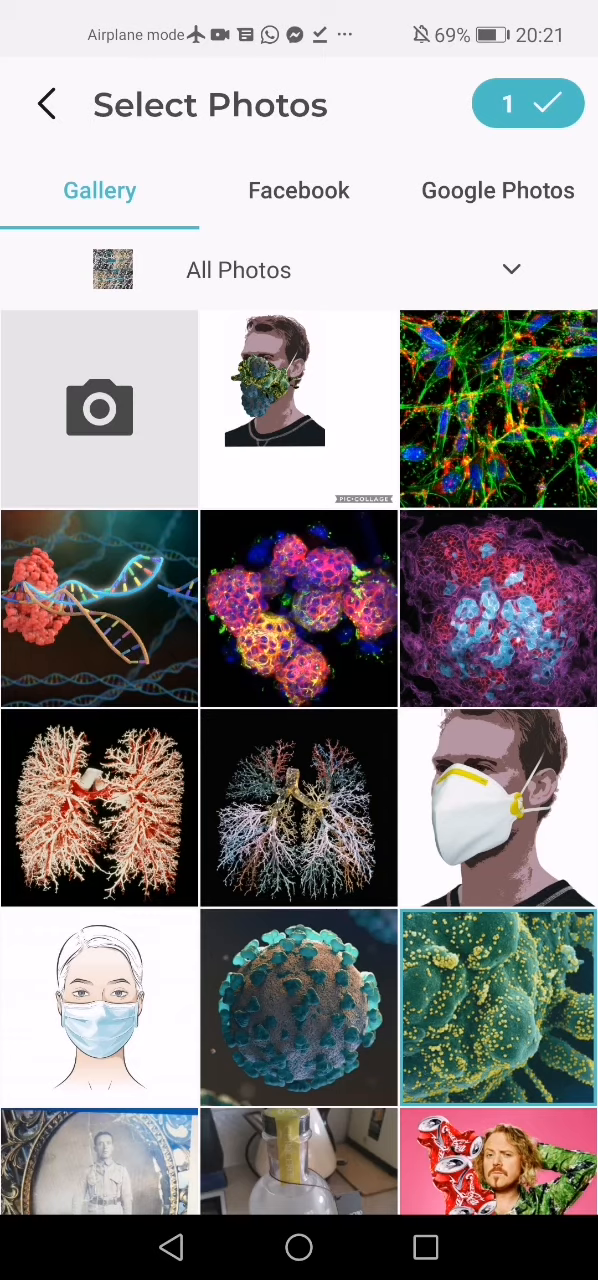
{"action": "left_click", "coordinate": [527, 103]}
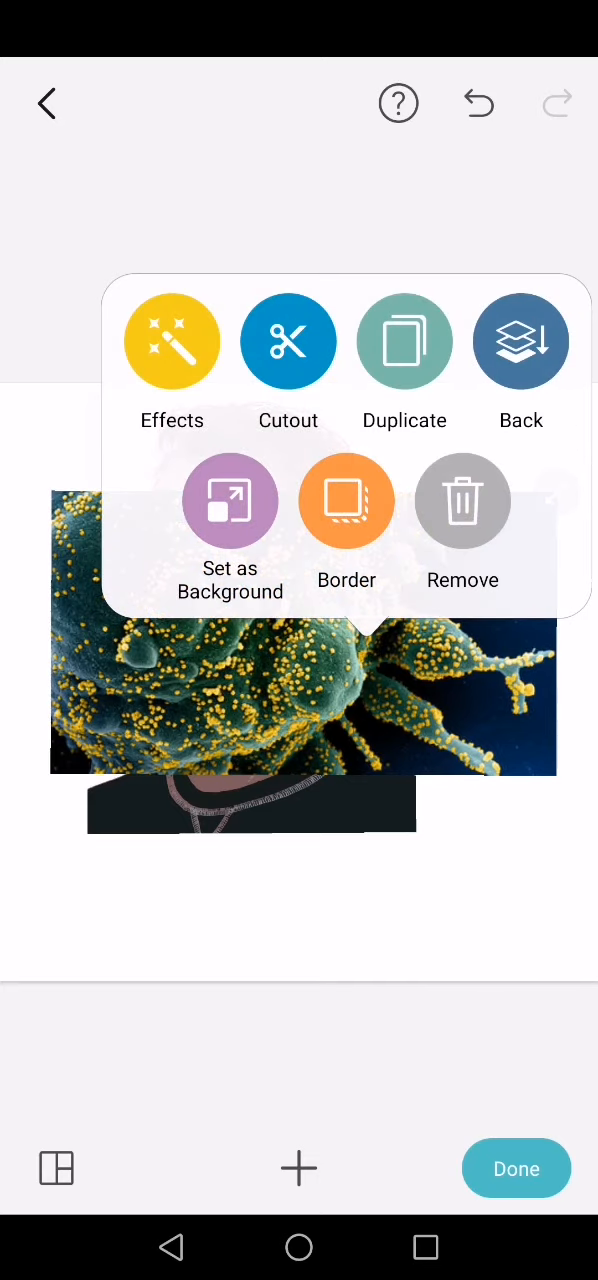
Trace the green cell with Scissors and confirm the cut-out.
{"action": "left_click", "coordinate": [288, 341]}
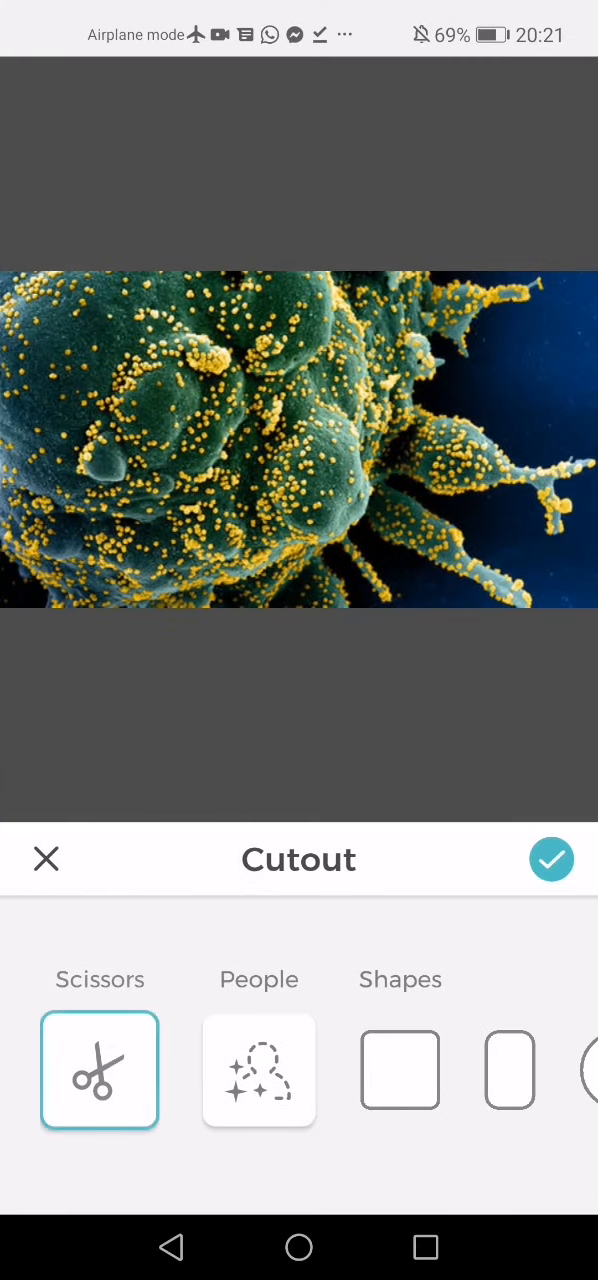
{"action": "left_click_drag", "start_coordinate": [93, 564], "coordinate": [218, 570]}
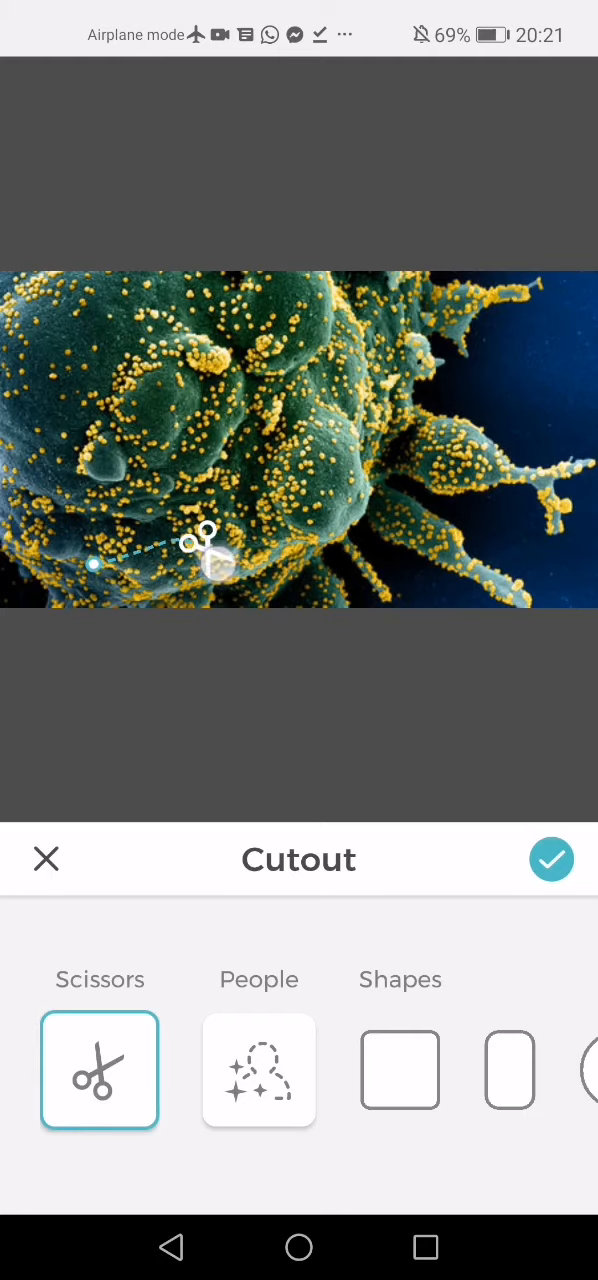
{"action": "left_click_drag", "start_coordinate": [210, 565], "coordinate": [375, 515]}
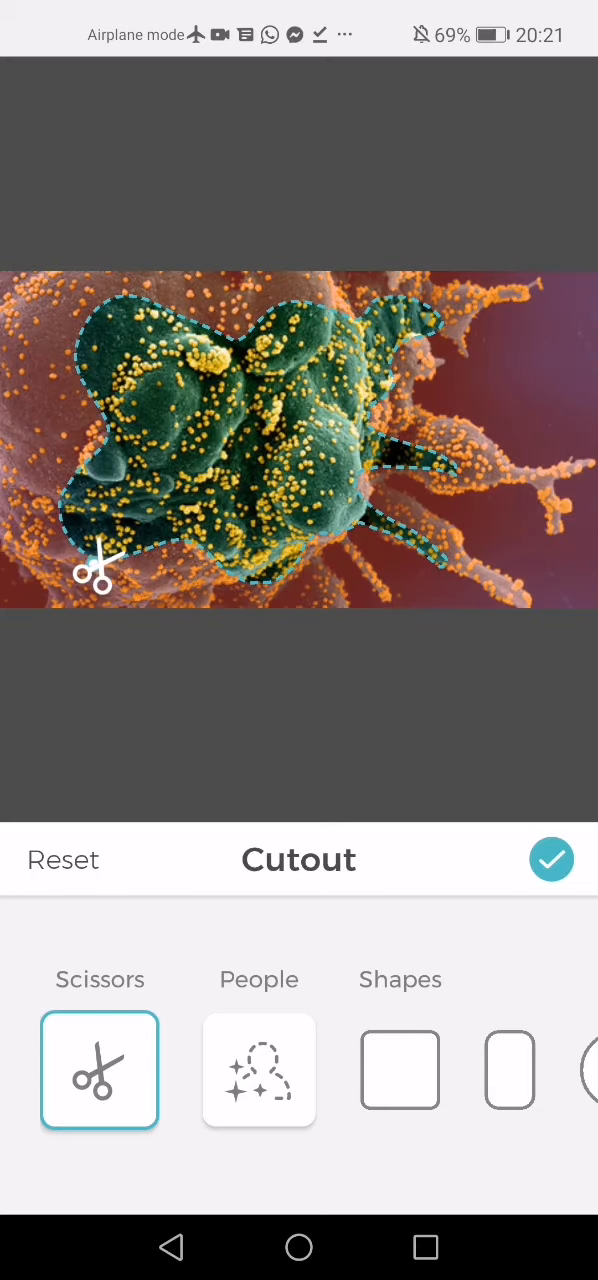
{"action": "left_click", "coordinate": [551, 859]}
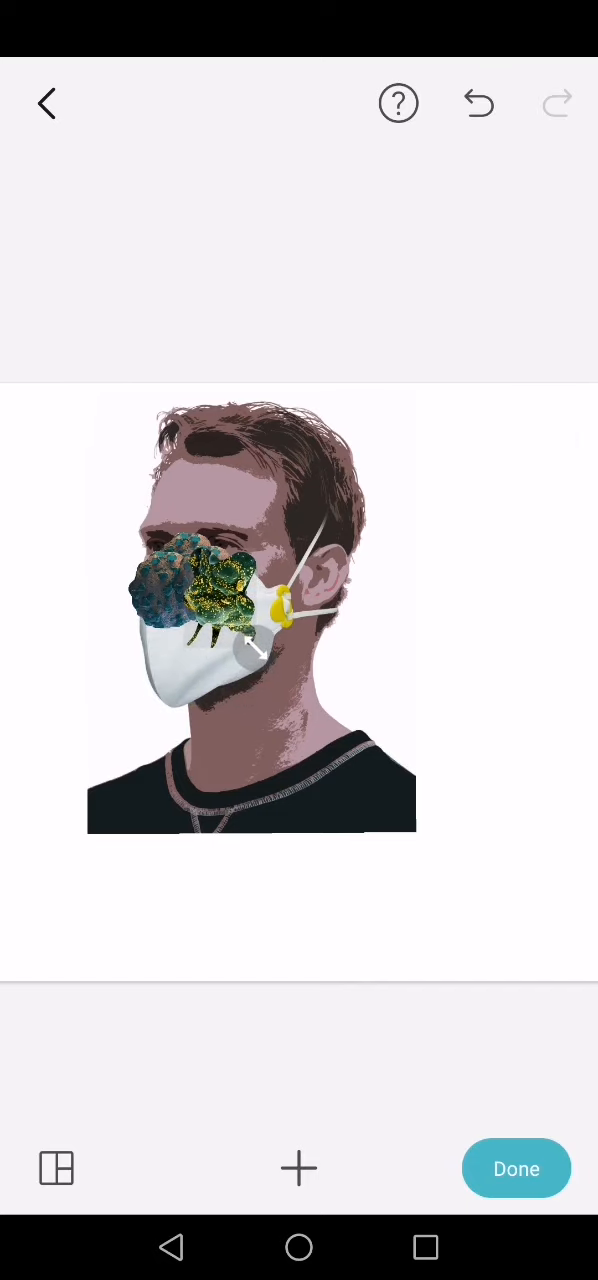
Enlarge and arrange the green cell and virus copies across the mask front.
{"action": "left_click", "coordinate": [225, 613]}
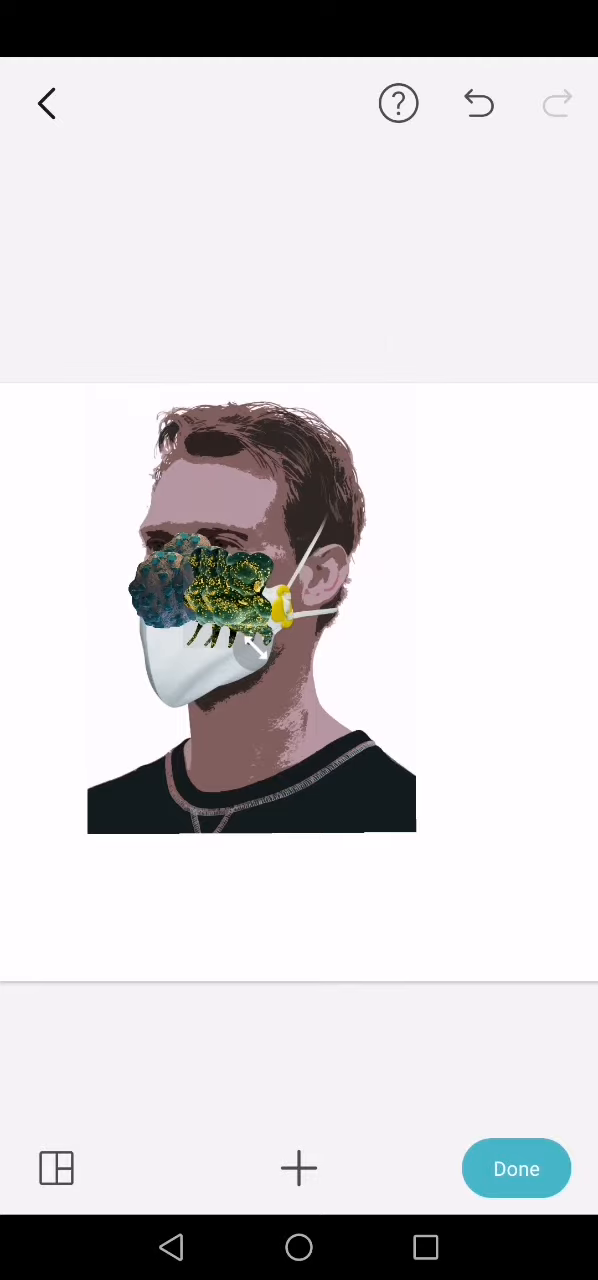
{"action": "left_click_drag", "start_coordinate": [250, 640], "coordinate": [150, 700]}
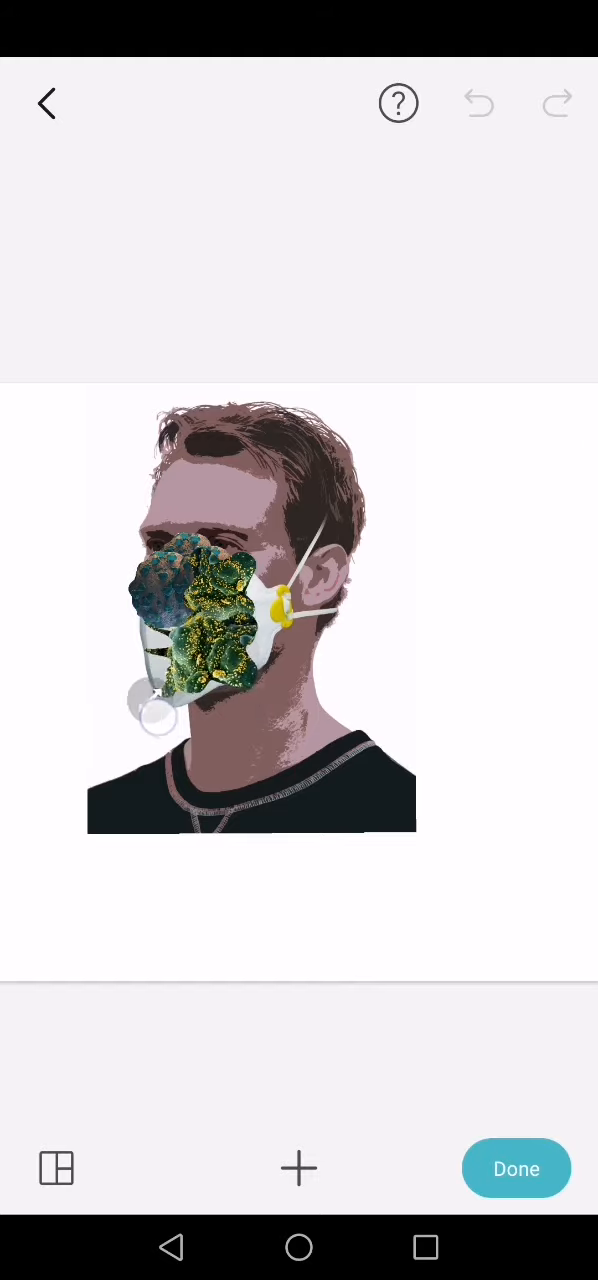
{"action": "left_click_drag", "start_coordinate": [155, 710], "coordinate": [135, 665]}
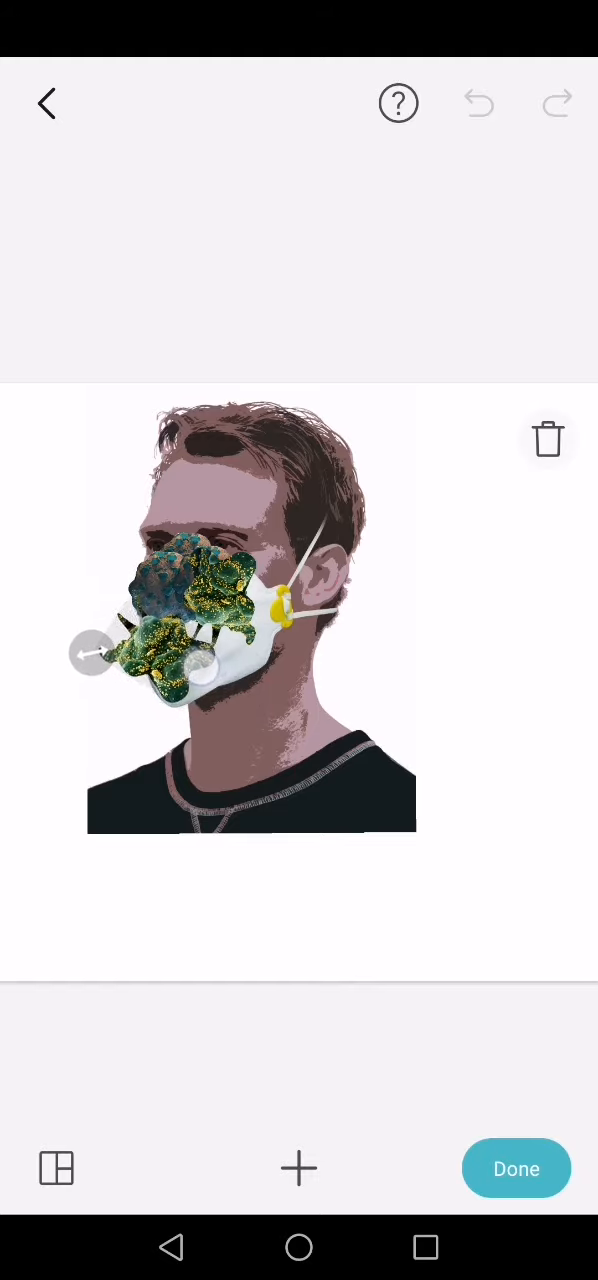
{"action": "left_click_drag", "start_coordinate": [95, 655], "coordinate": [140, 615]}
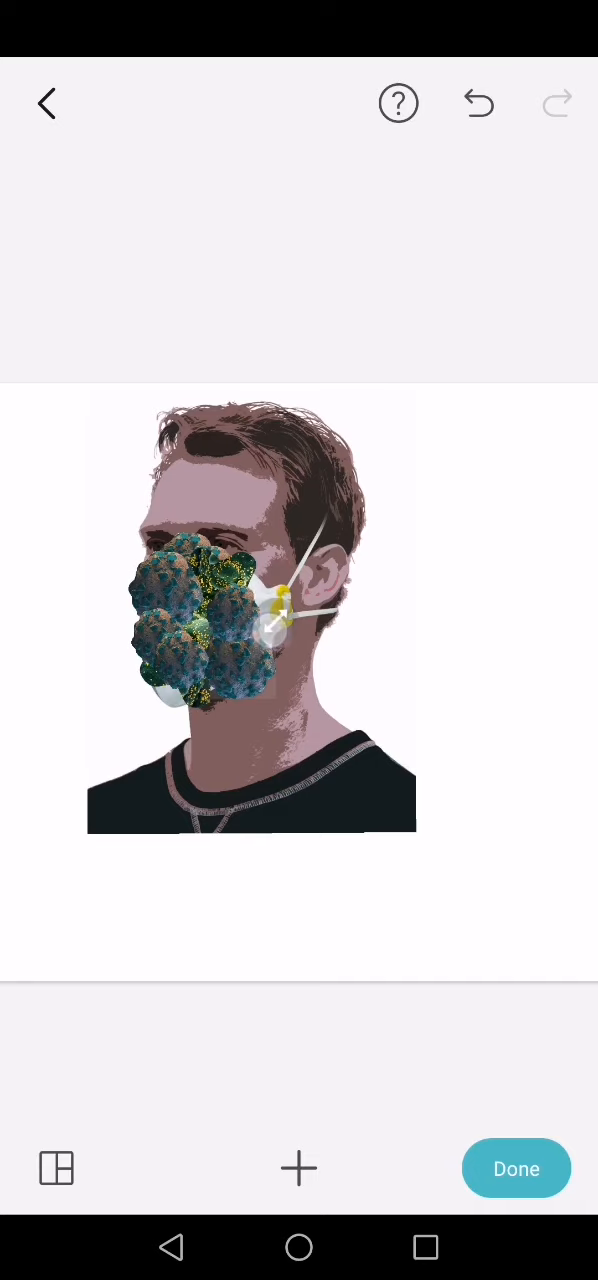
{"action": "left_click_drag", "start_coordinate": [270, 630], "coordinate": [245, 645]}
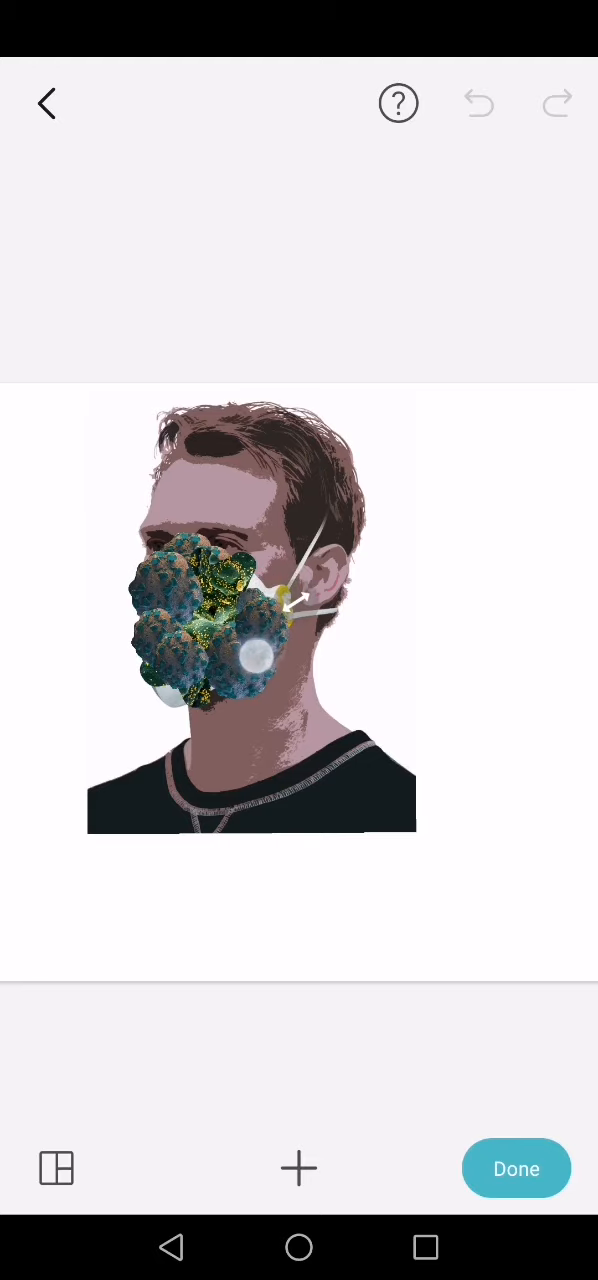
{"action": "left_click", "coordinate": [250, 620]}
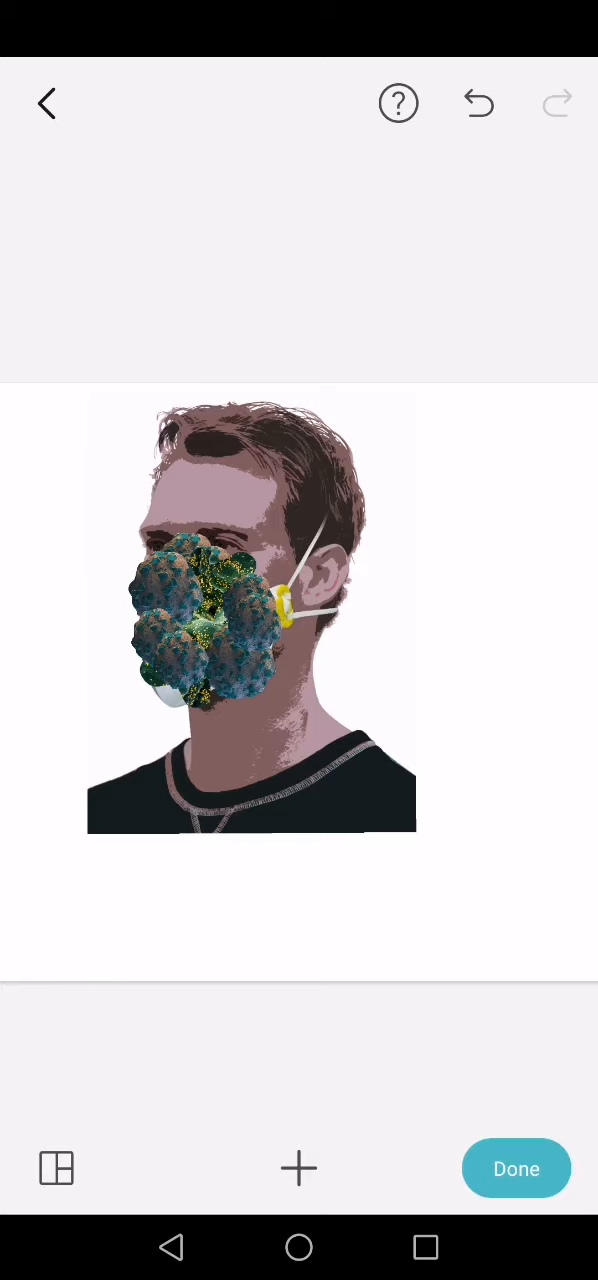
{"action": "left_click", "coordinate": [298, 1168]}
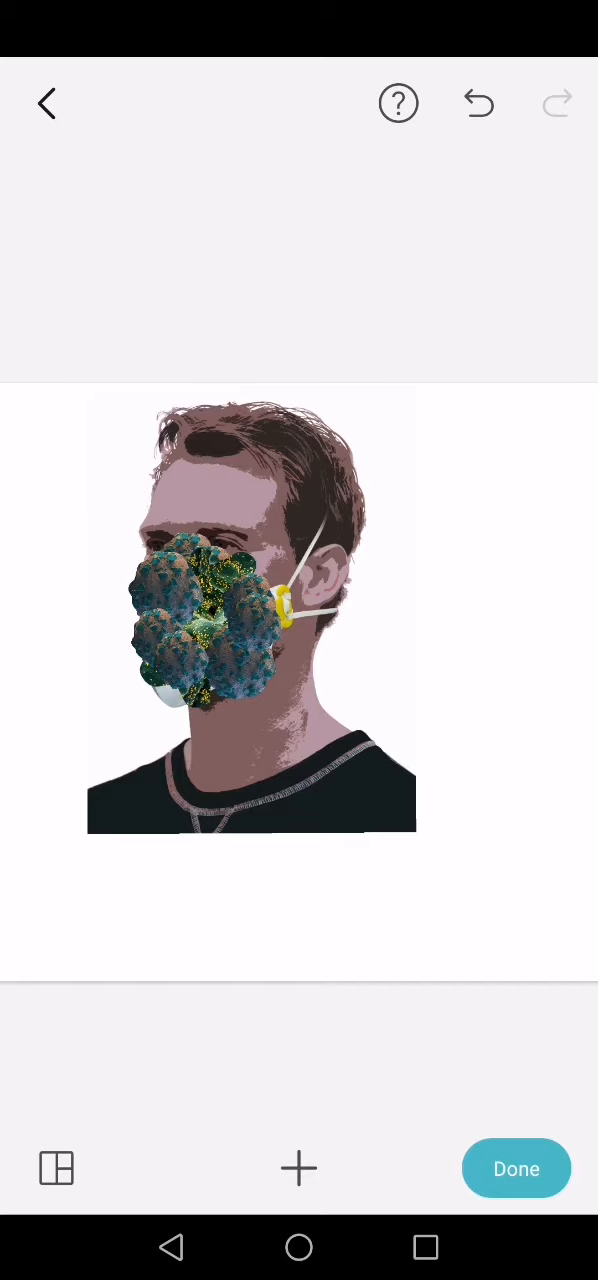
Finish the virus-covered collage and save it to the phone gallery.
{"action": "left_click", "coordinate": [516, 1168]}
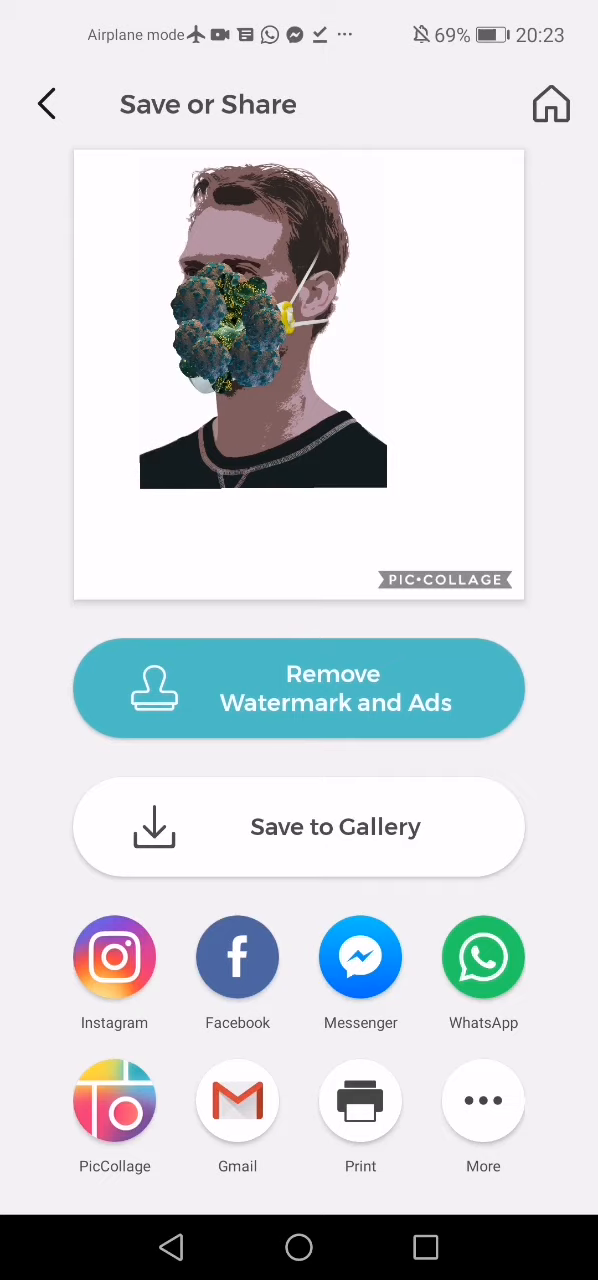
{"action": "left_click", "coordinate": [298, 826]}
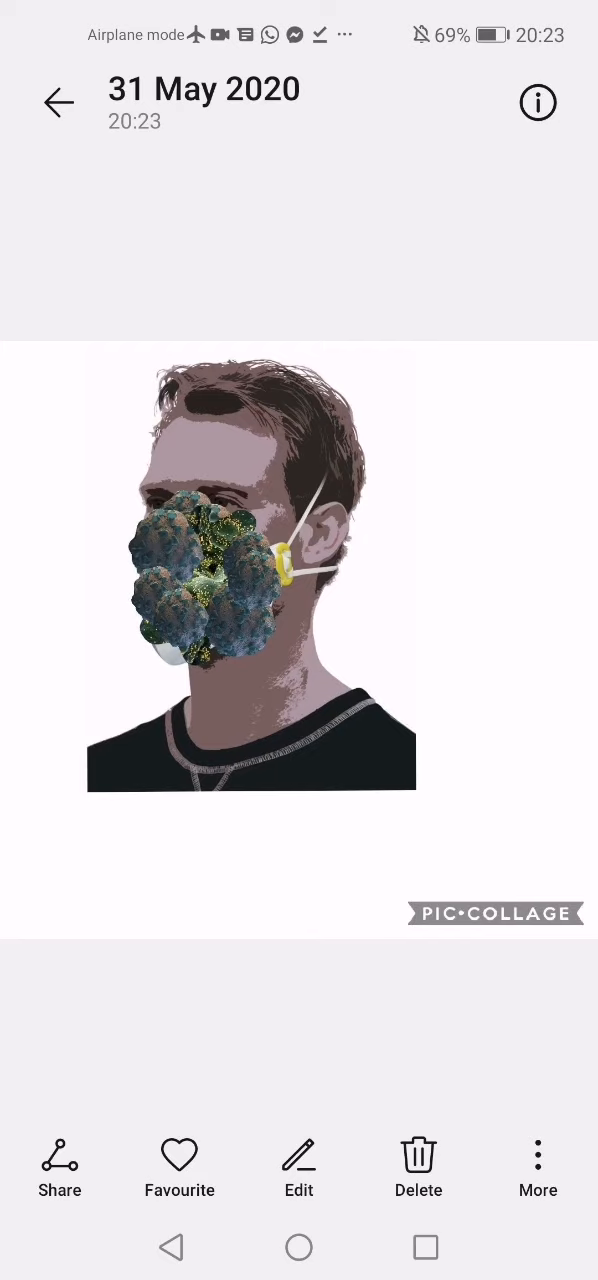
Crop the PicCollage watermark off the saved photo in Gallery and save it.
{"action": "left_click", "coordinate": [298, 1167]}
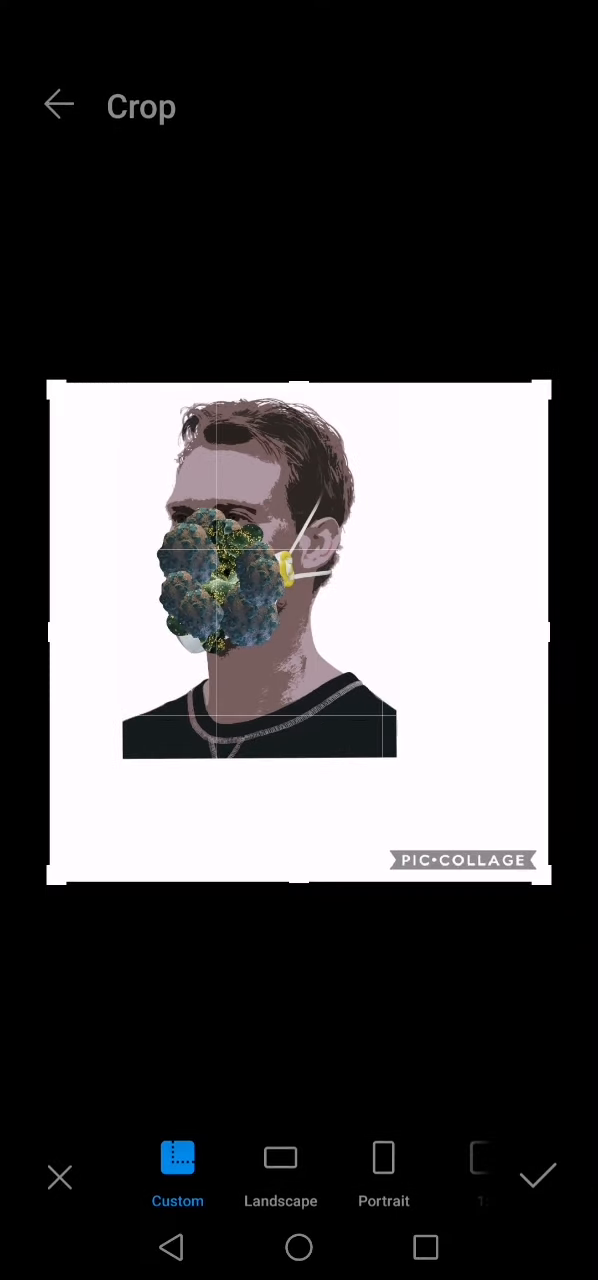
{"action": "left_click", "coordinate": [538, 1175]}
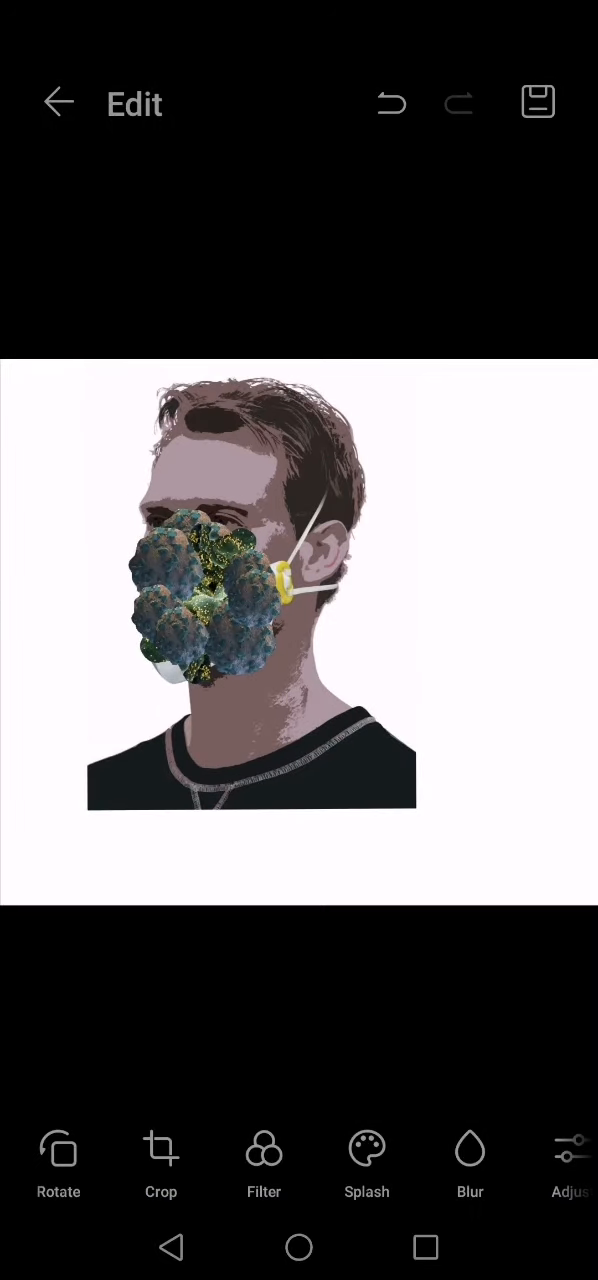
{"action": "left_click", "coordinate": [58, 103]}
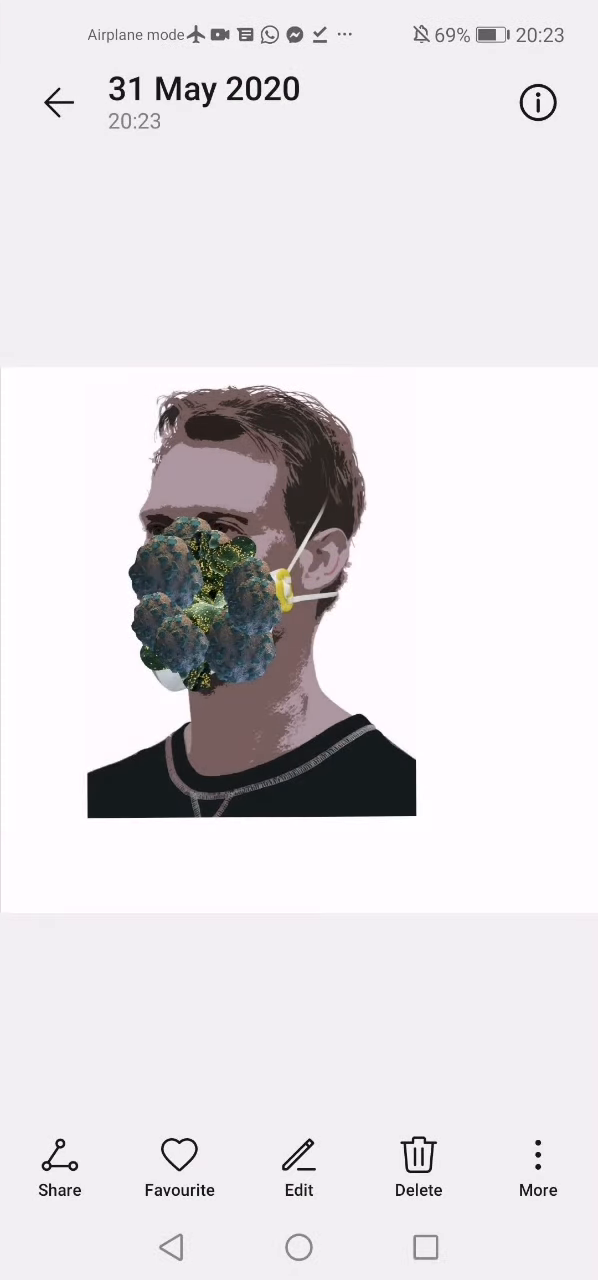